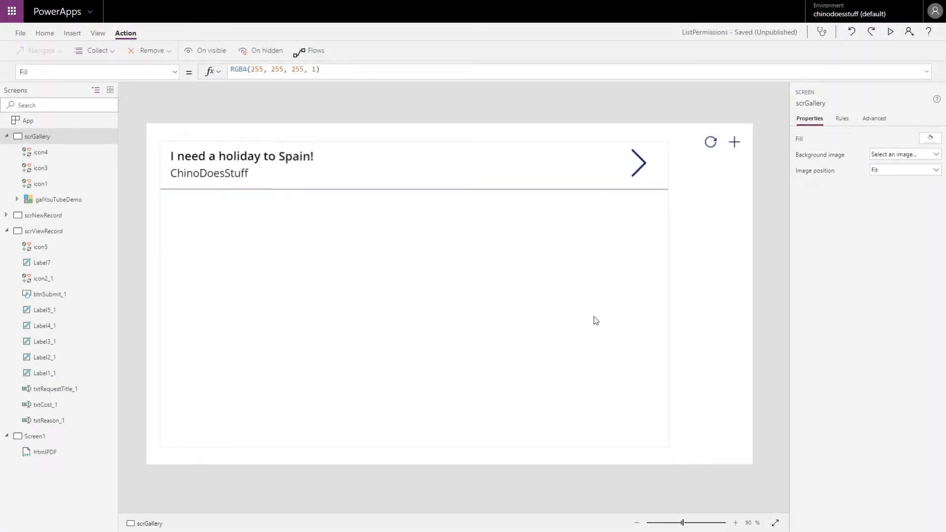
mouse_move(618, 311)
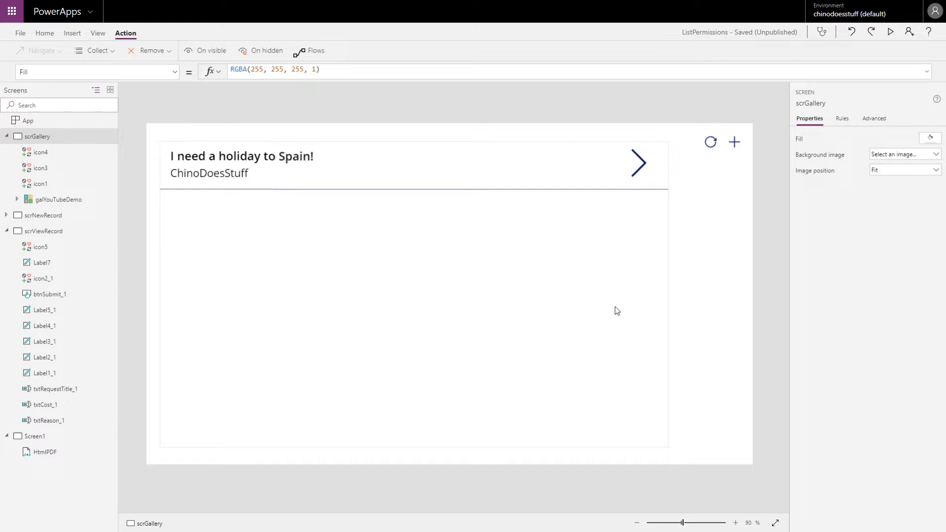
mouse_move(621, 312)
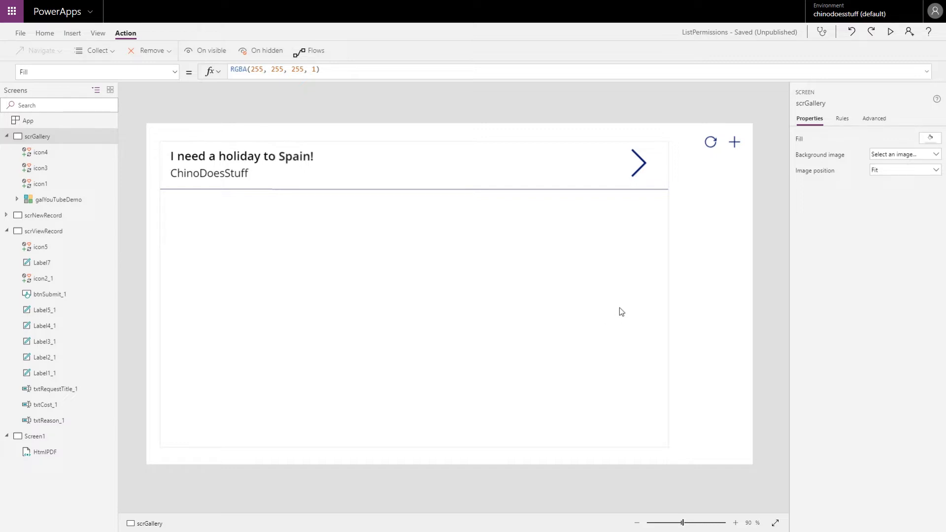
Step: Run the ListPermissions app in preview and select the Spain holiday request in the gallery
left_click(890, 31)
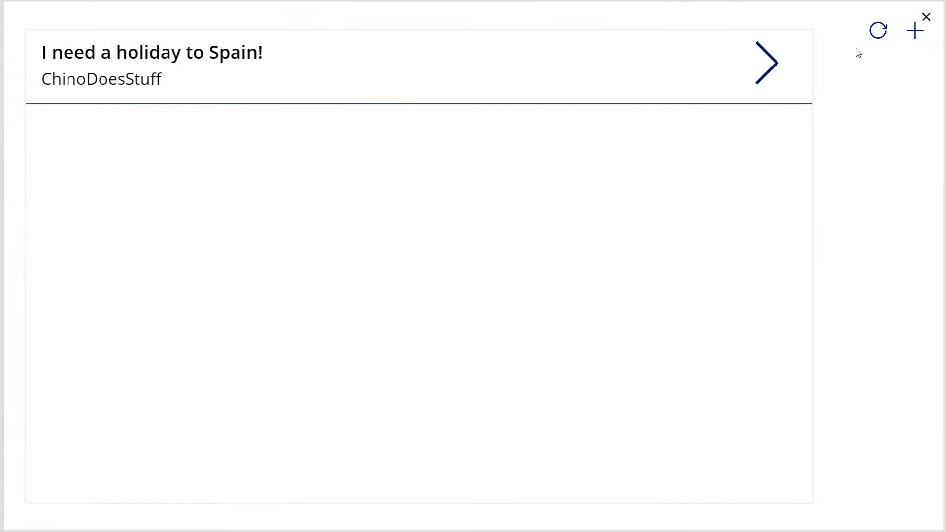
left_click(767, 62)
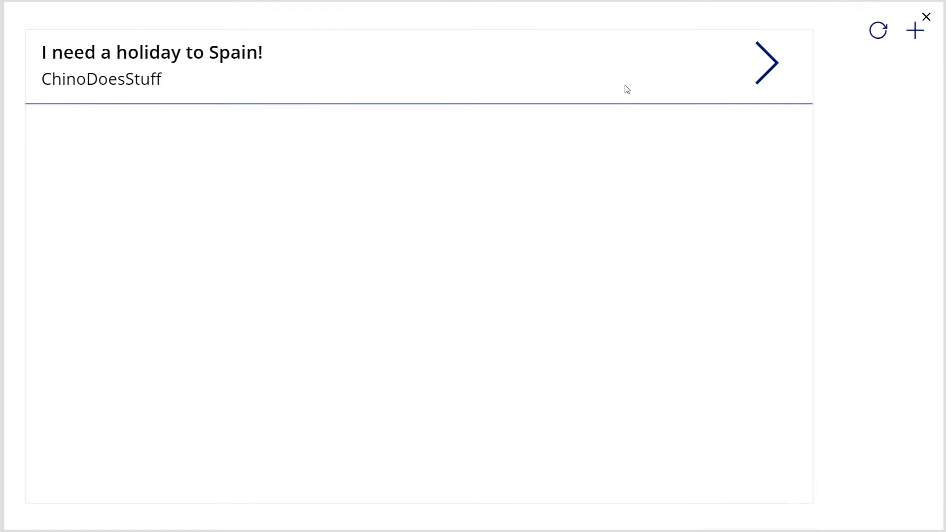
Step: Open the 'I need a holiday to Spain!' request on the View Request screen
left_click(767, 62)
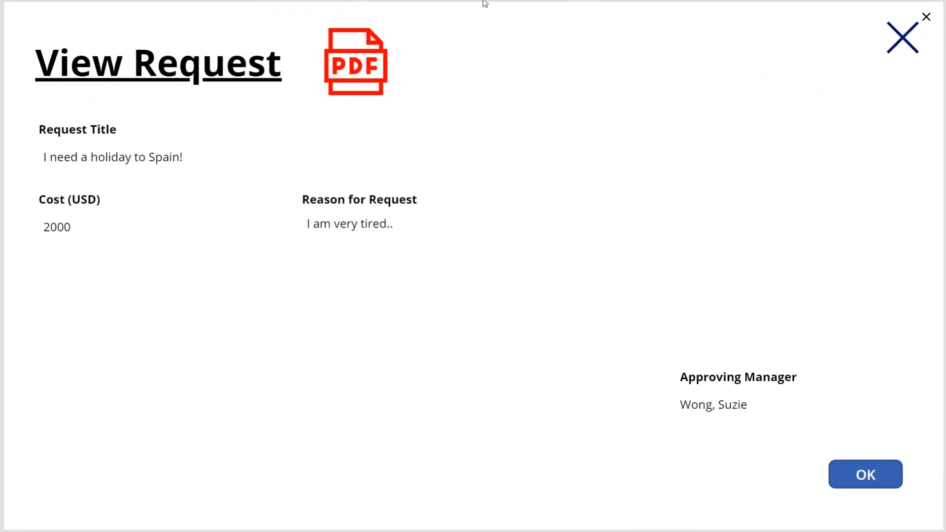
mouse_move(352, 146)
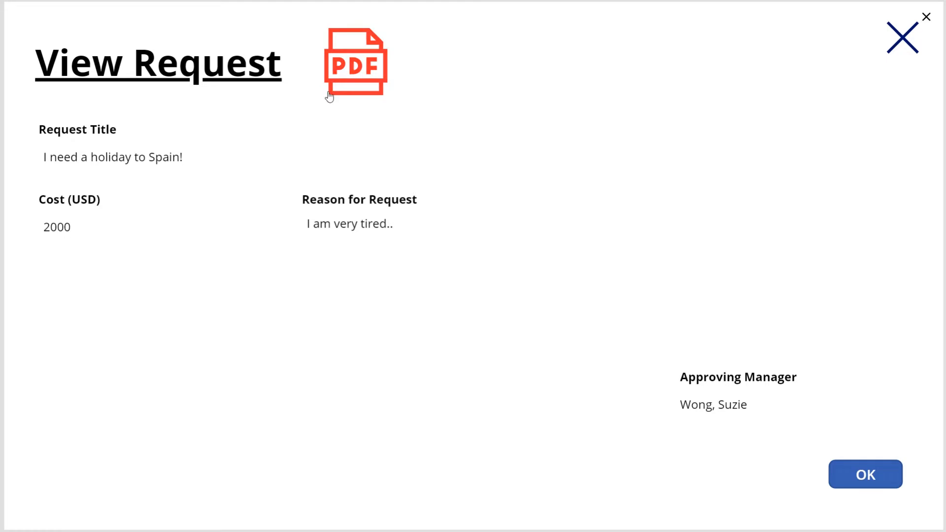
mouse_move(390, 91)
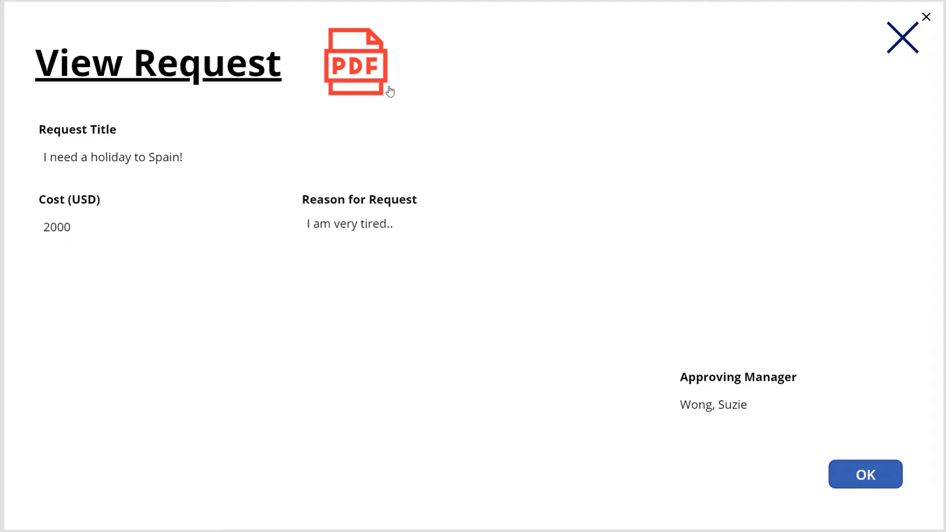
mouse_move(365, 101)
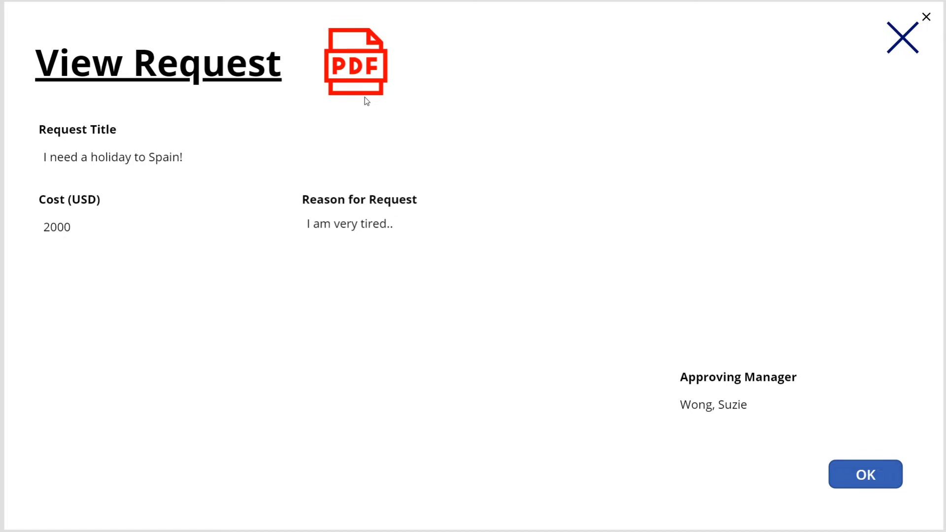
mouse_move(926, 27)
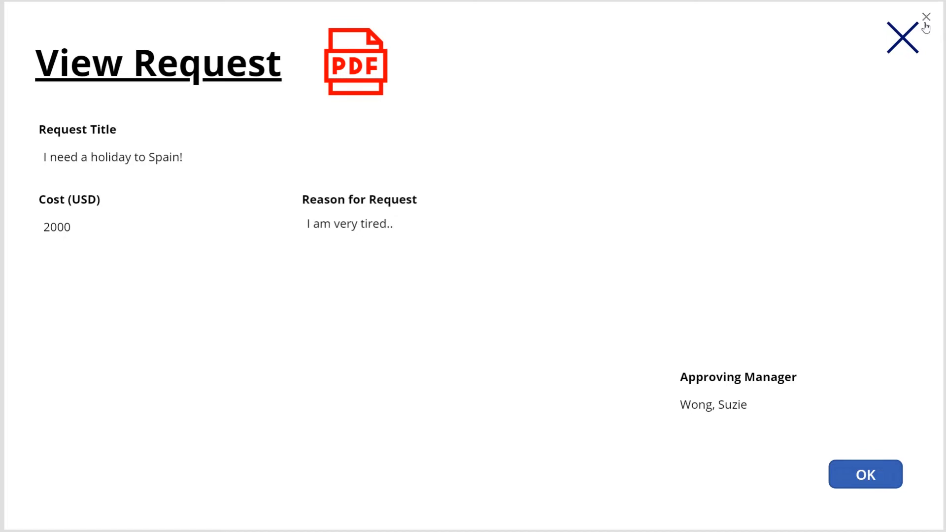
mouse_move(532, 35)
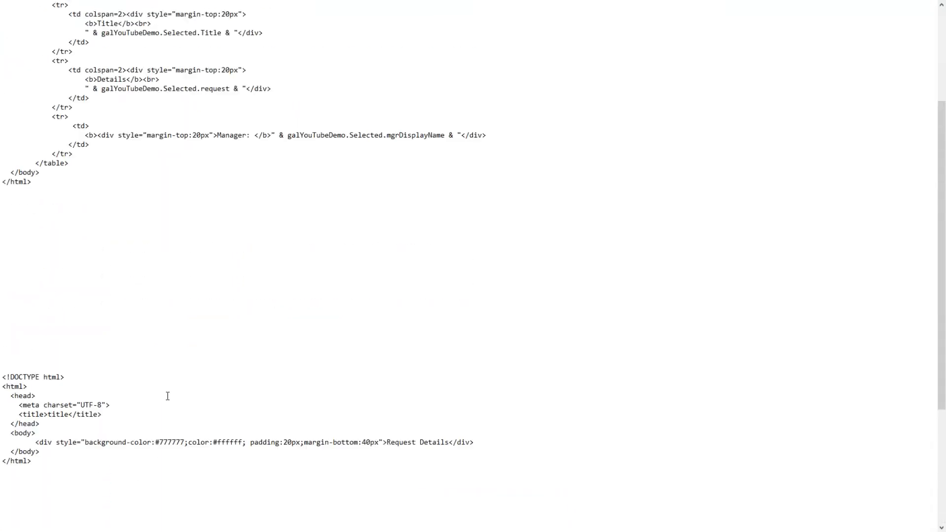
scroll("up", 3)
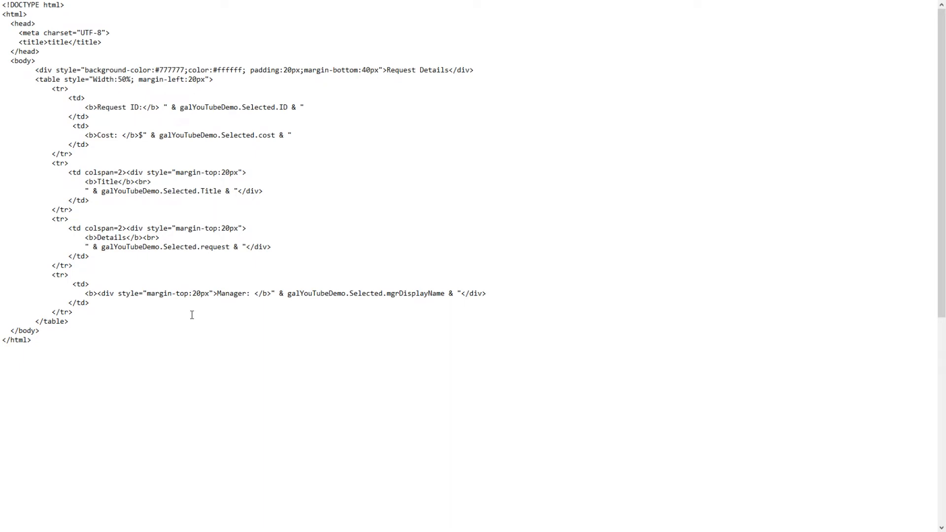
mouse_move(300, 256)
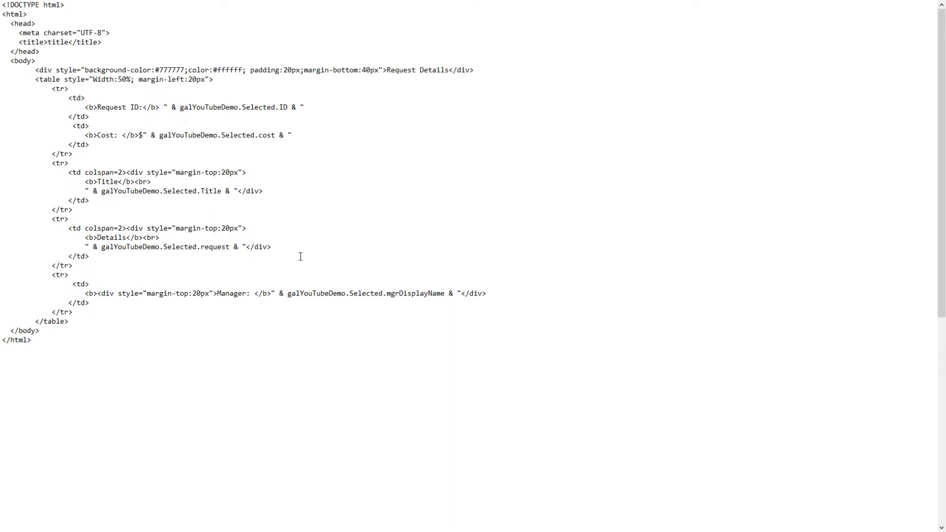
mouse_move(286, 254)
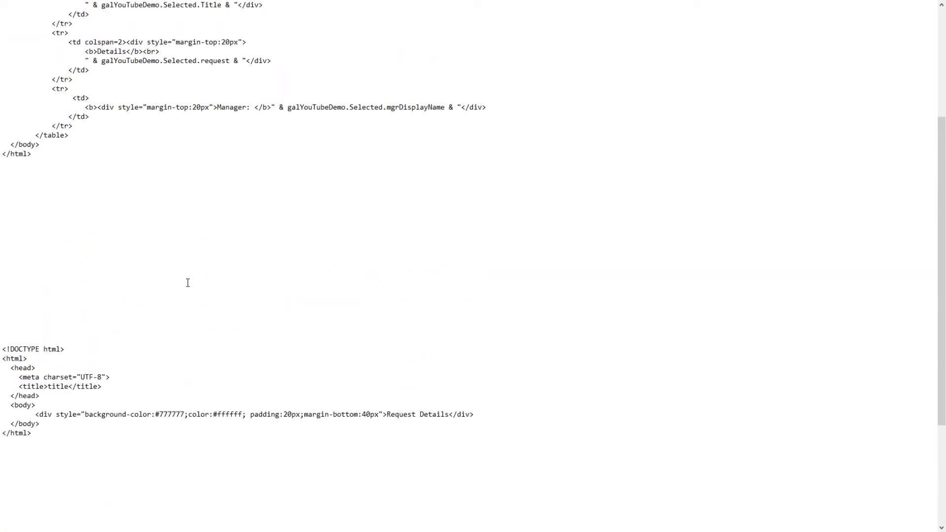
scroll("up", 3)
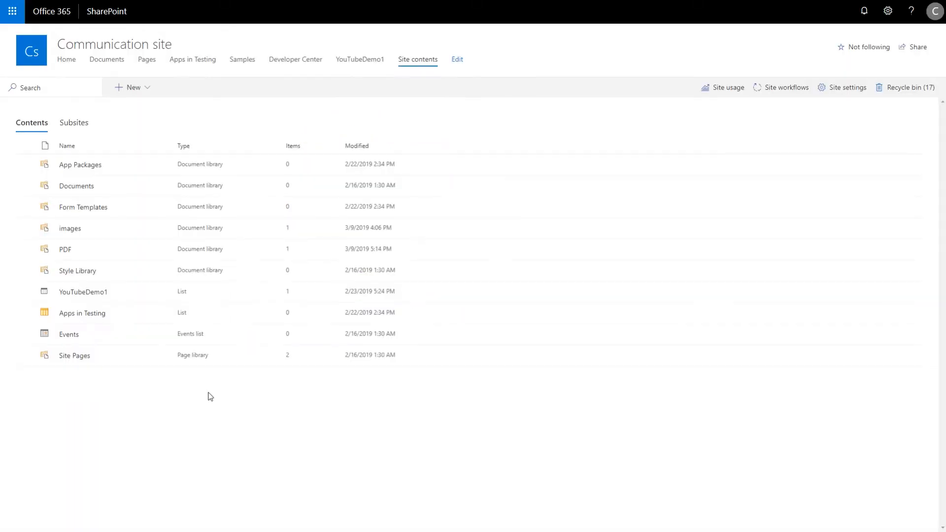
mouse_move(70, 228)
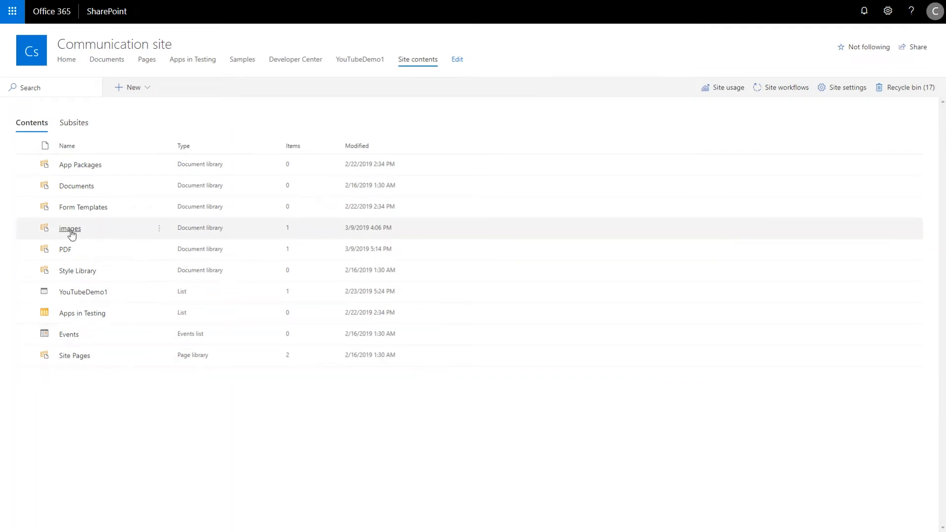
Step: Open the 'images' document library from Site contents
left_click(69, 228)
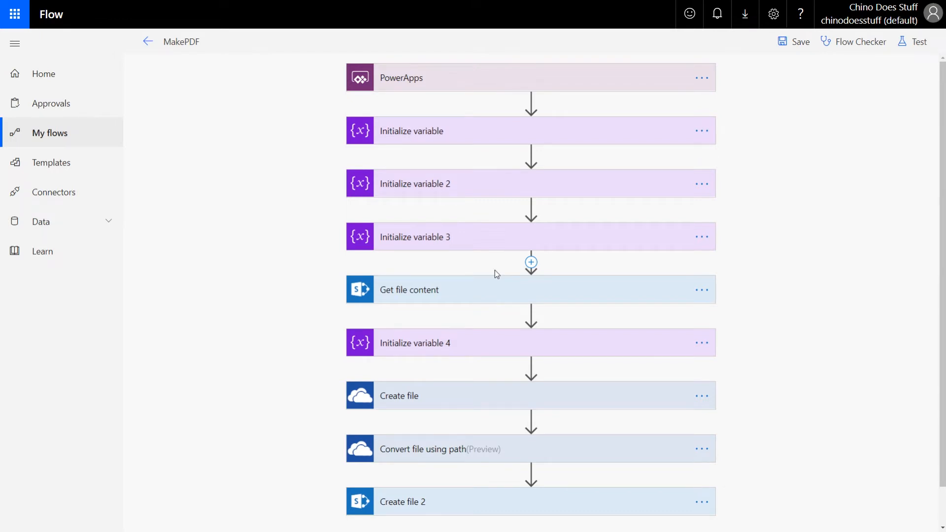
mouse_move(456, 293)
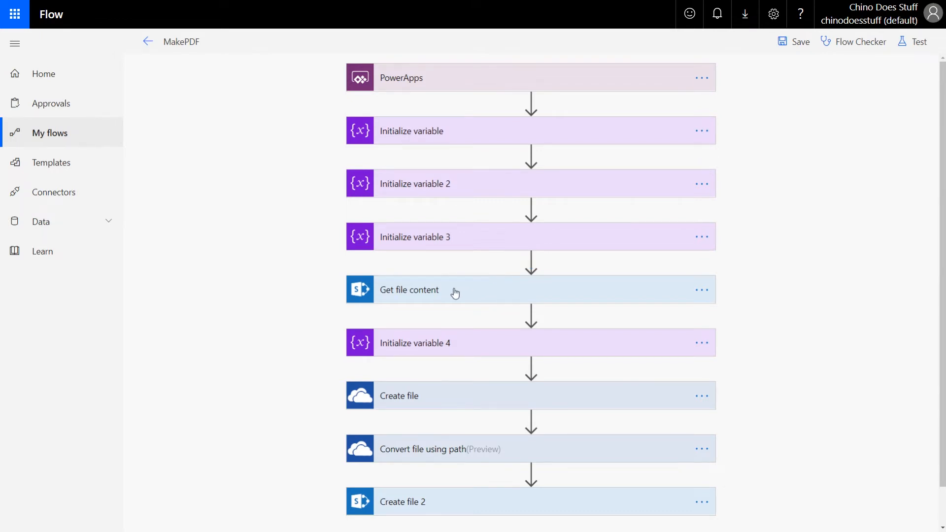
mouse_move(416, 229)
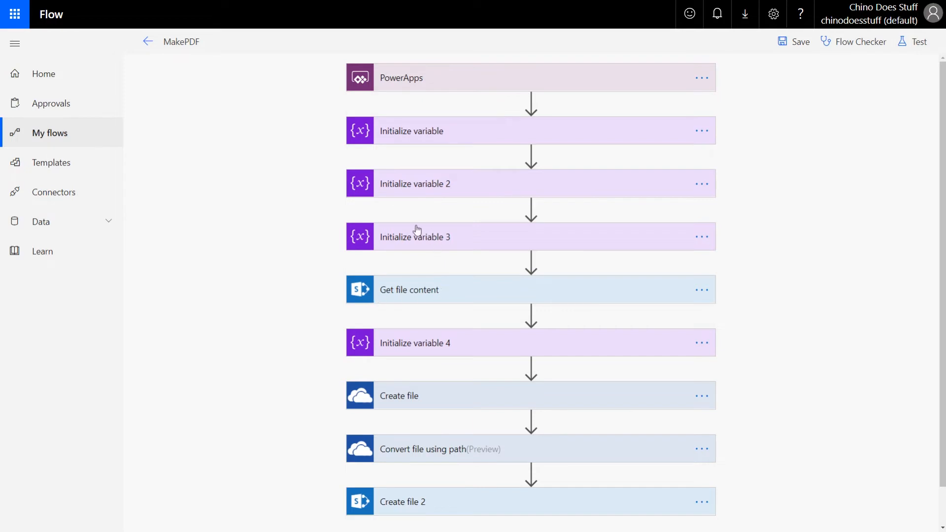
mouse_move(614, 147)
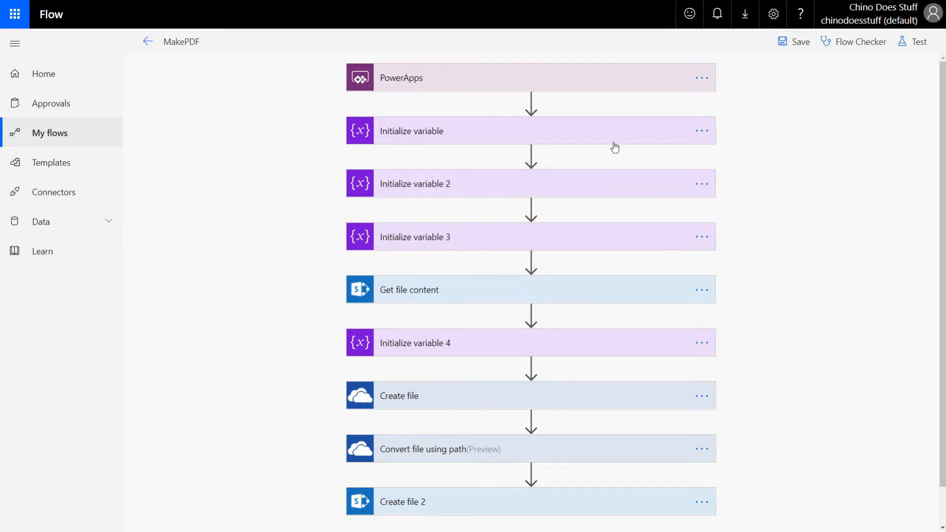
mouse_move(425, 150)
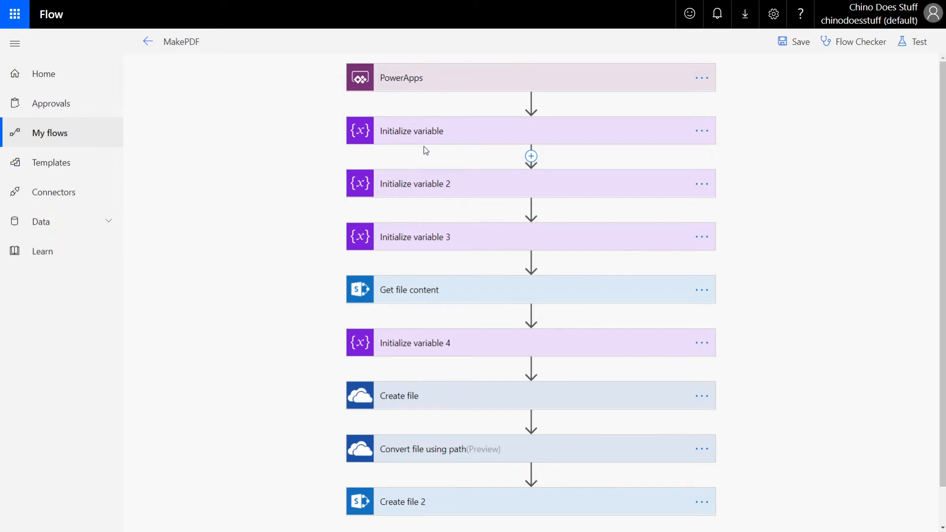
mouse_move(368, 296)
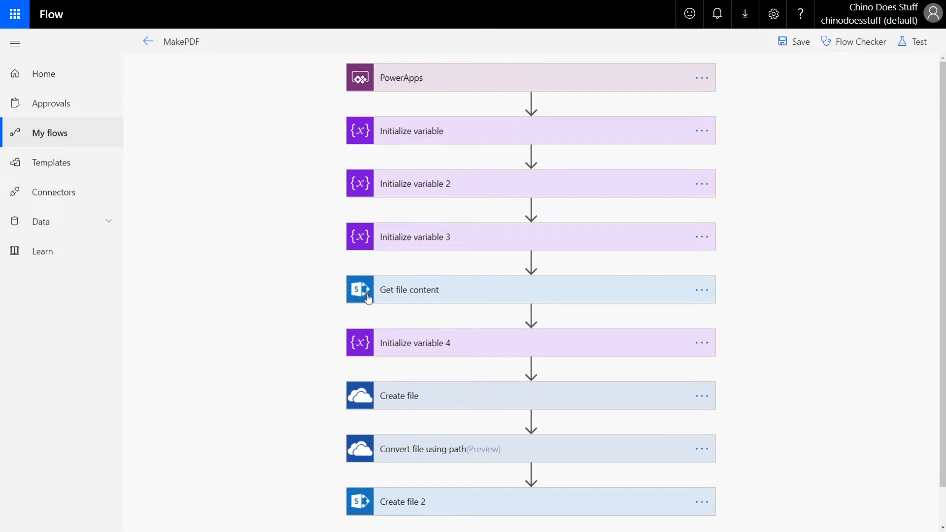
mouse_move(531, 264)
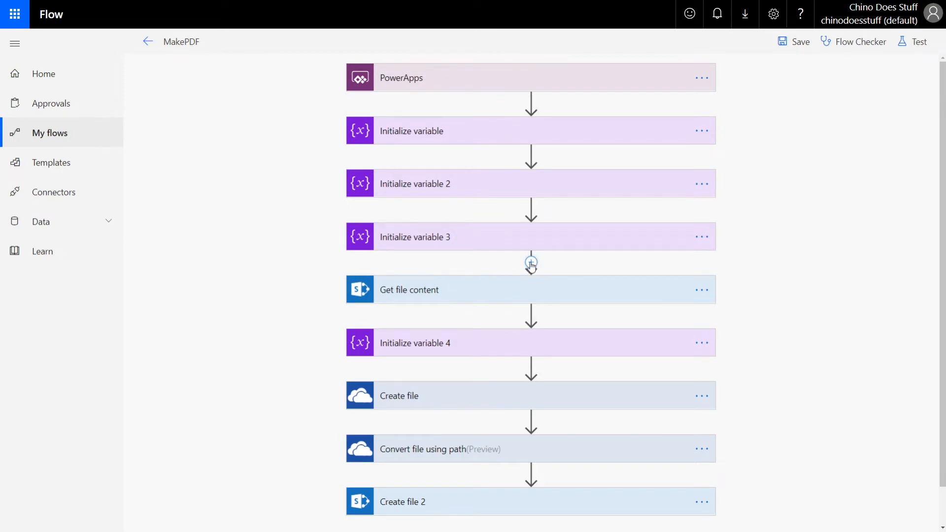
mouse_move(431, 295)
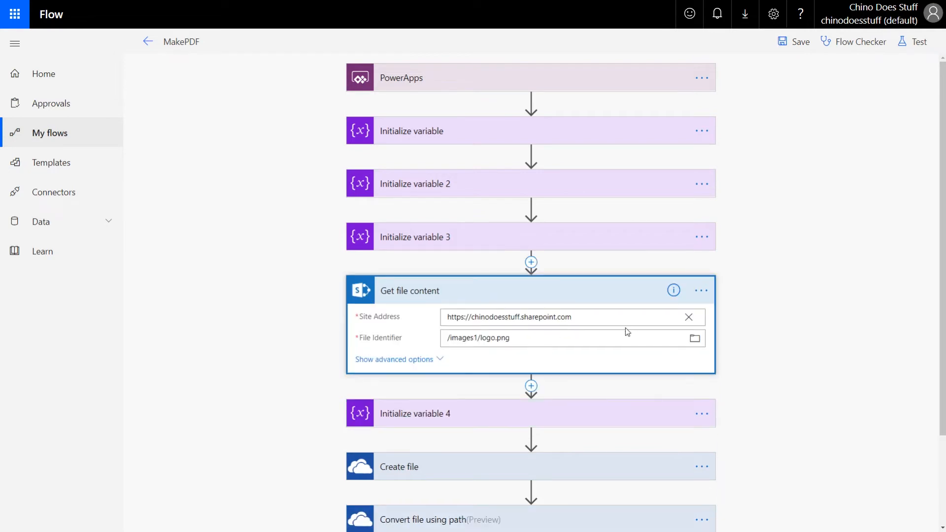
mouse_move(621, 332)
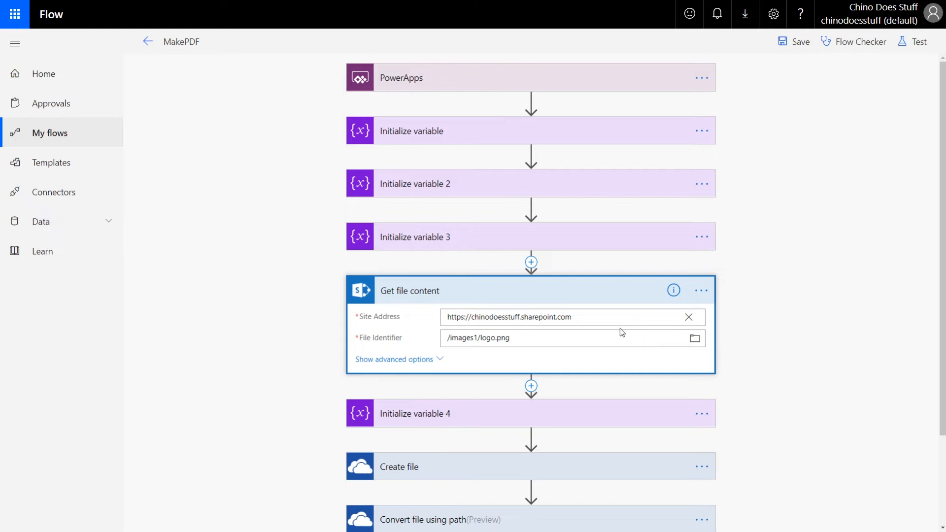
mouse_move(546, 361)
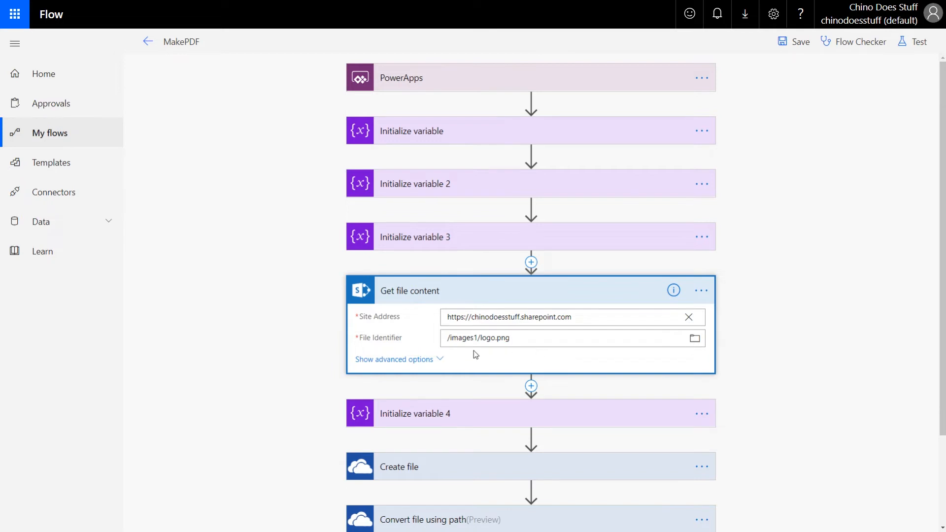
mouse_move(471, 355)
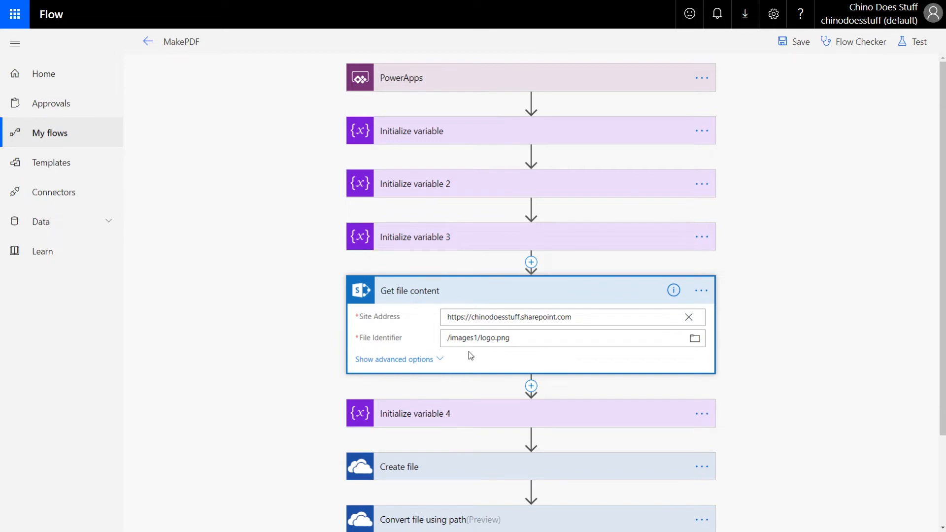
Step: Expand Get file content to check the logo.png path, then expand Initialize variable 4
left_click(508, 338)
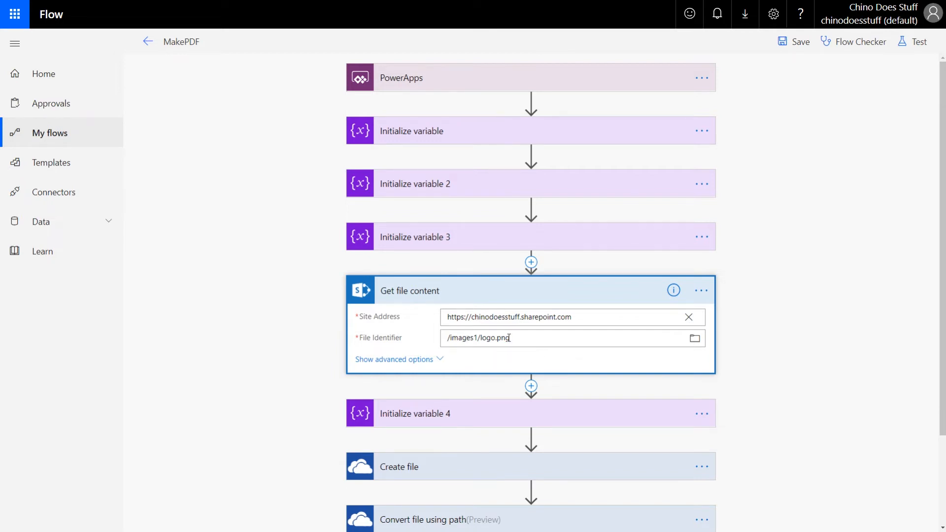
mouse_move(648, 384)
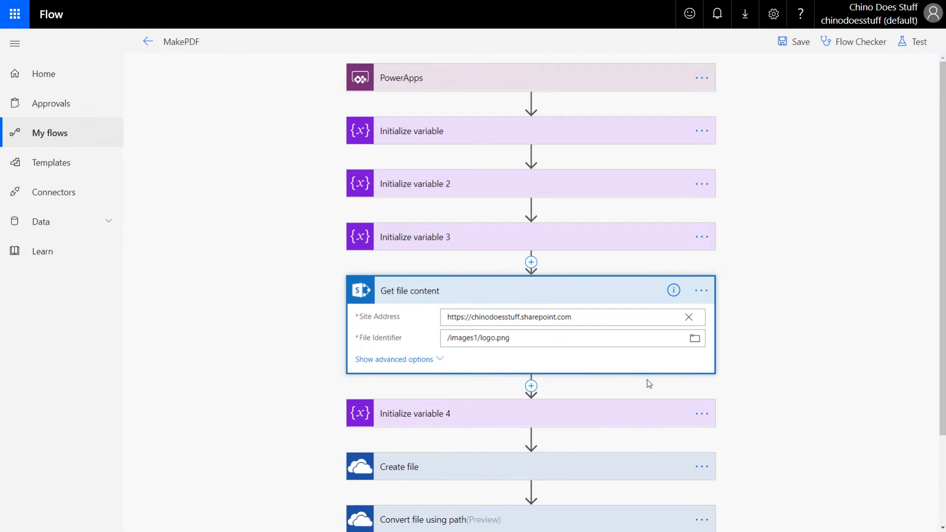
left_click(415, 413)
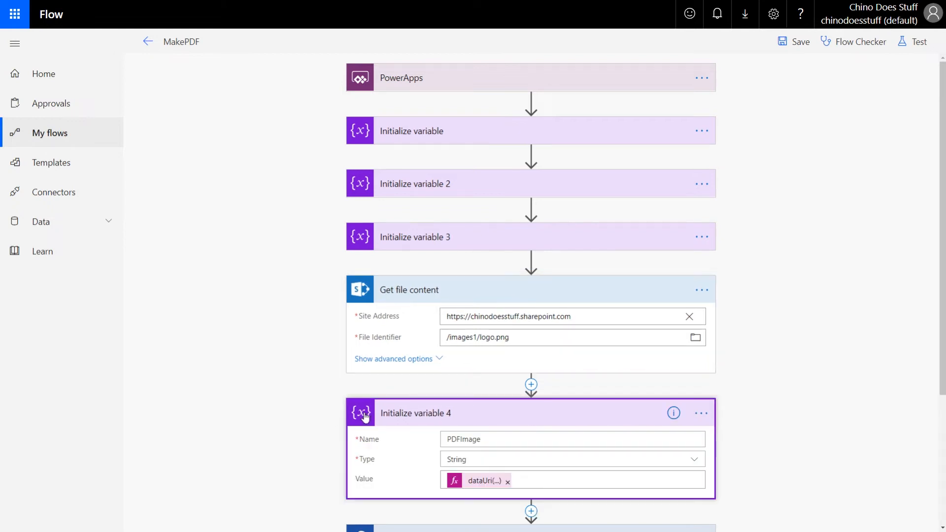
Step: Open the PDFImage Value expression and start it with the dataUri function
scroll("down", 3)
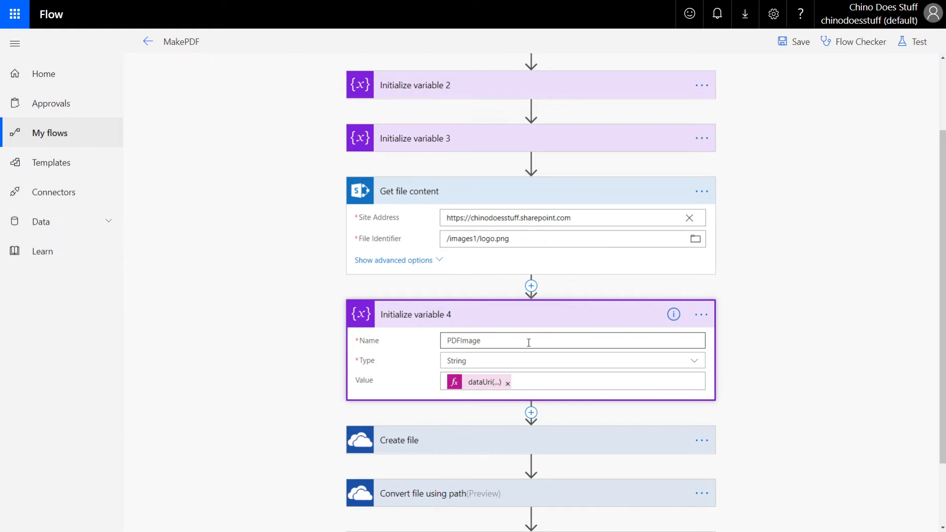
mouse_move(448, 360)
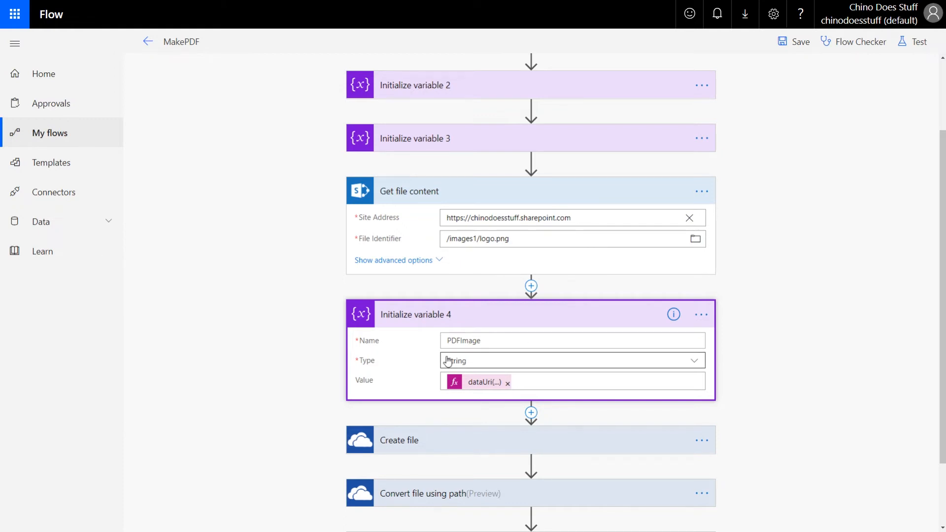
scroll("down", 3)
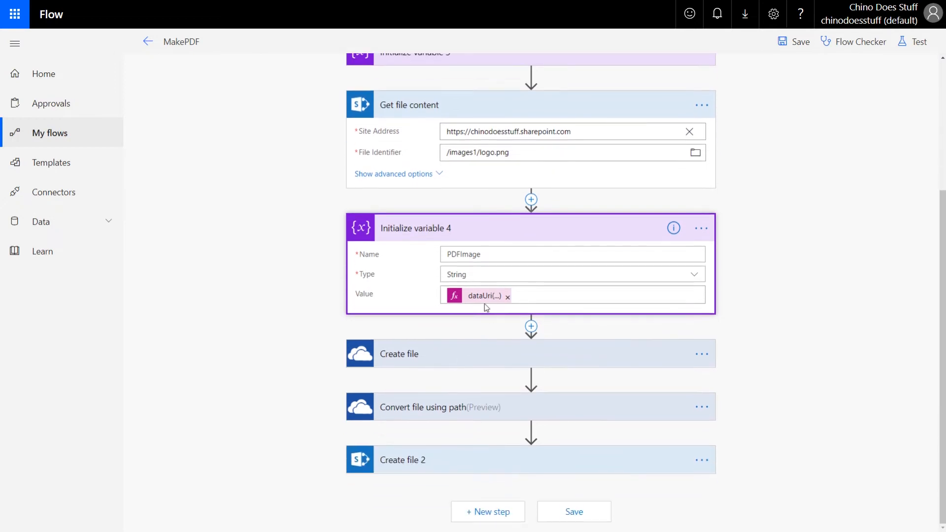
left_click(480, 296)
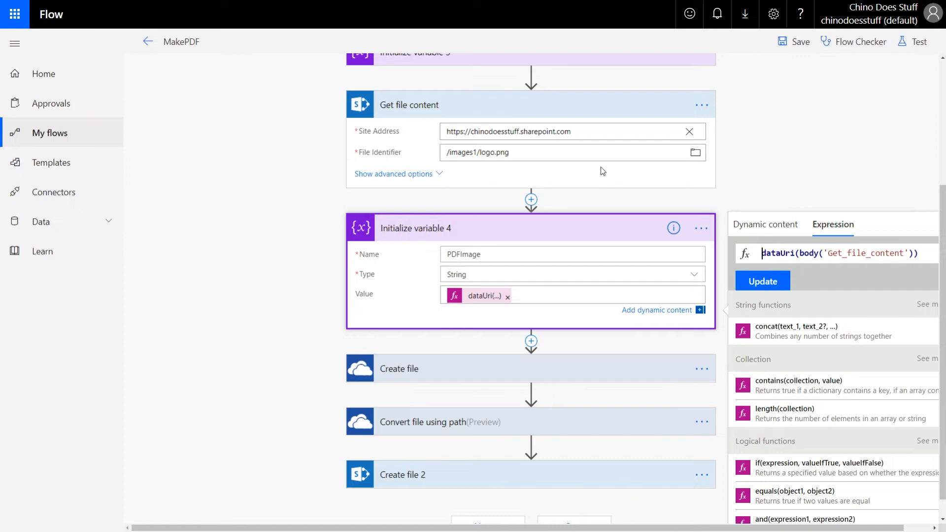
mouse_move(382, 107)
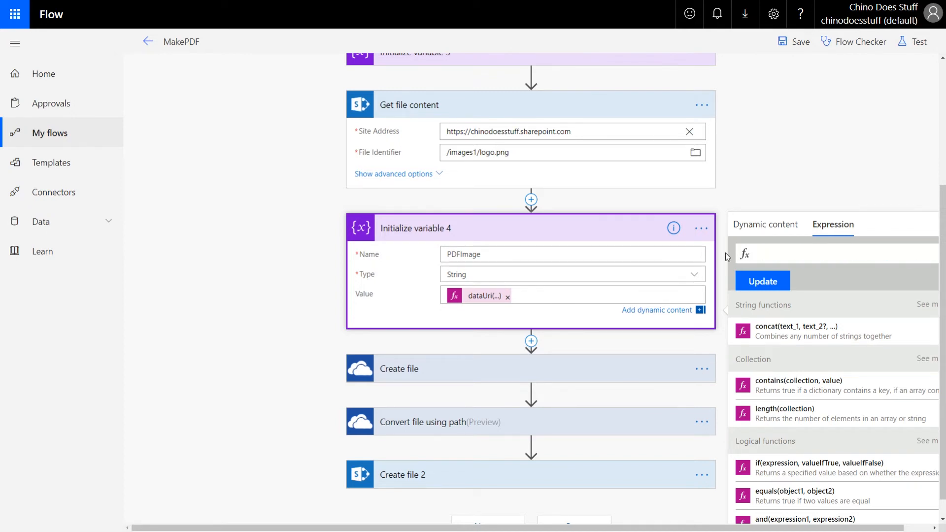
type("data")
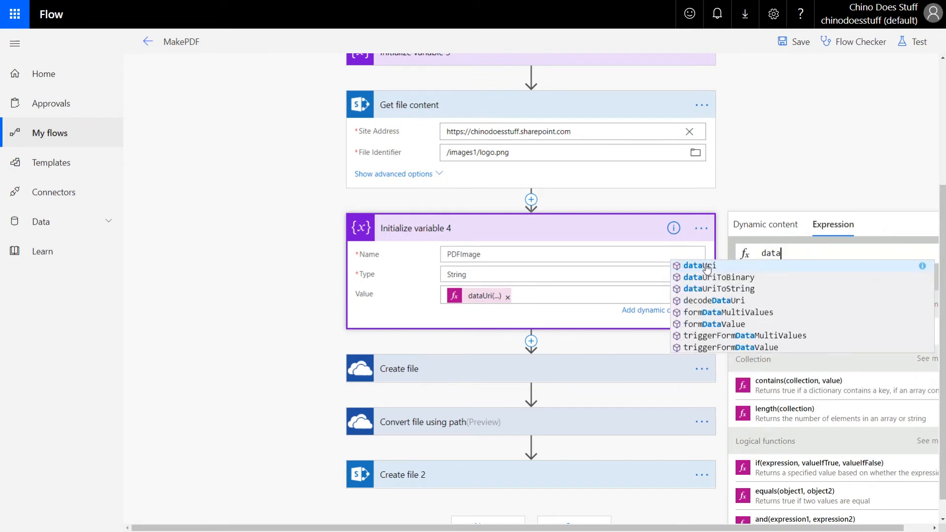
left_click(697, 265)
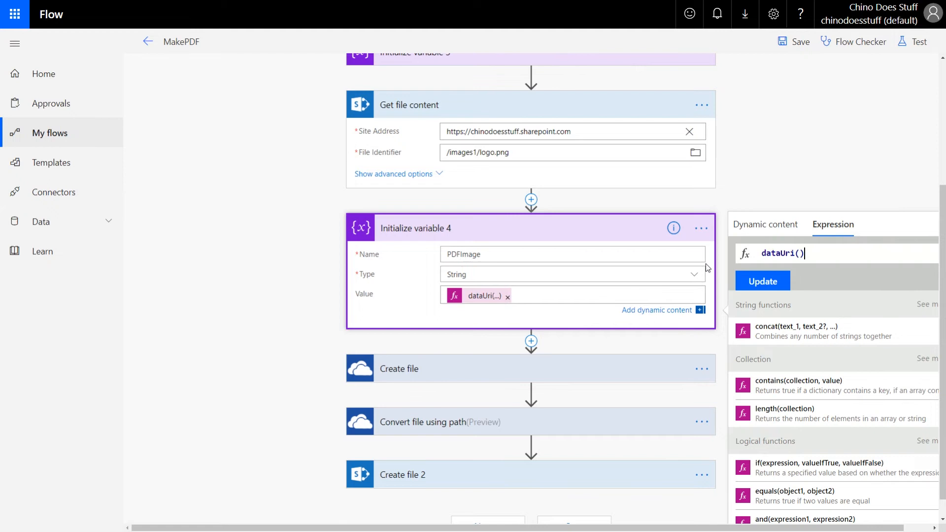
Step: Complete the expression as dataUri(body('get_file_content')) and apply it
type("bod")
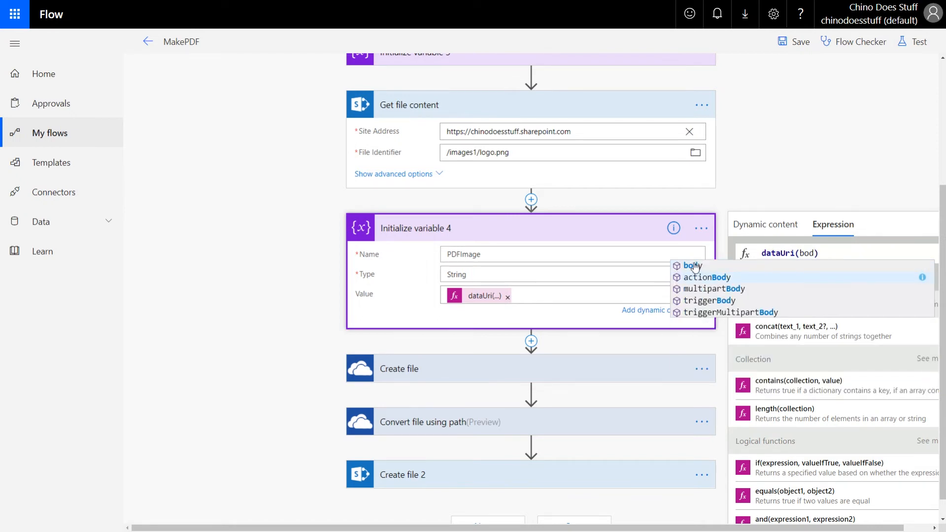
left_click(692, 265)
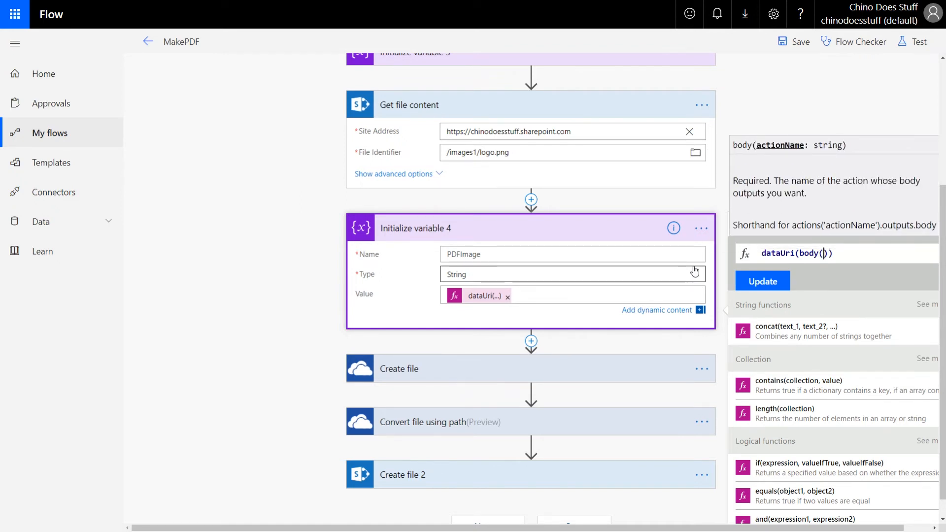
type("'get'")
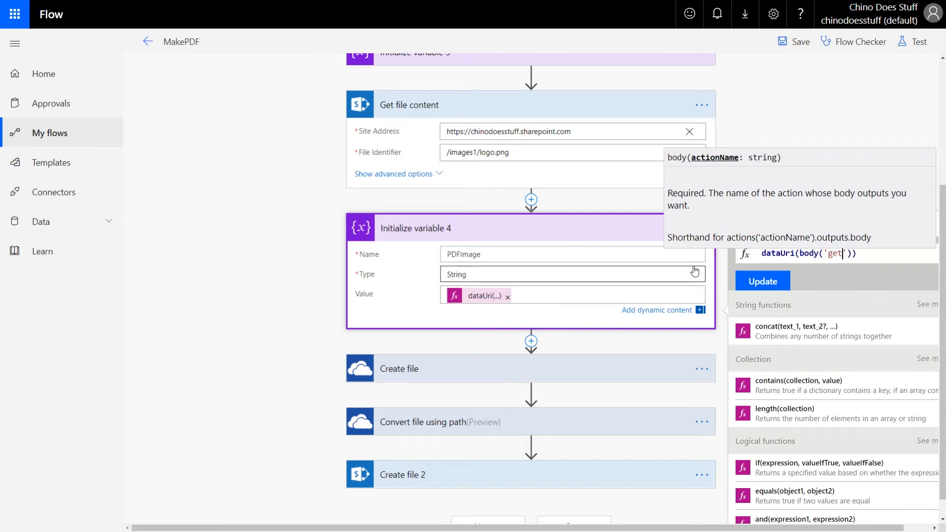
type("_file_content")
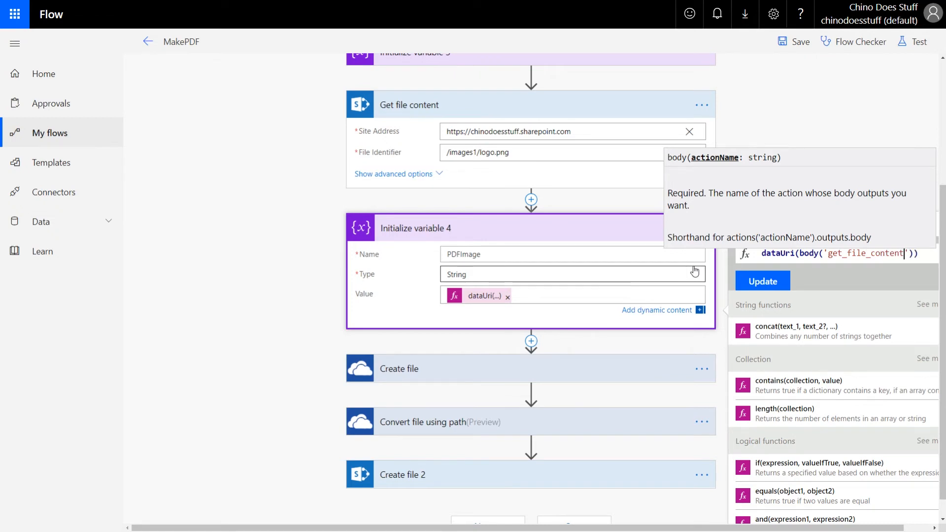
left_click(761, 280)
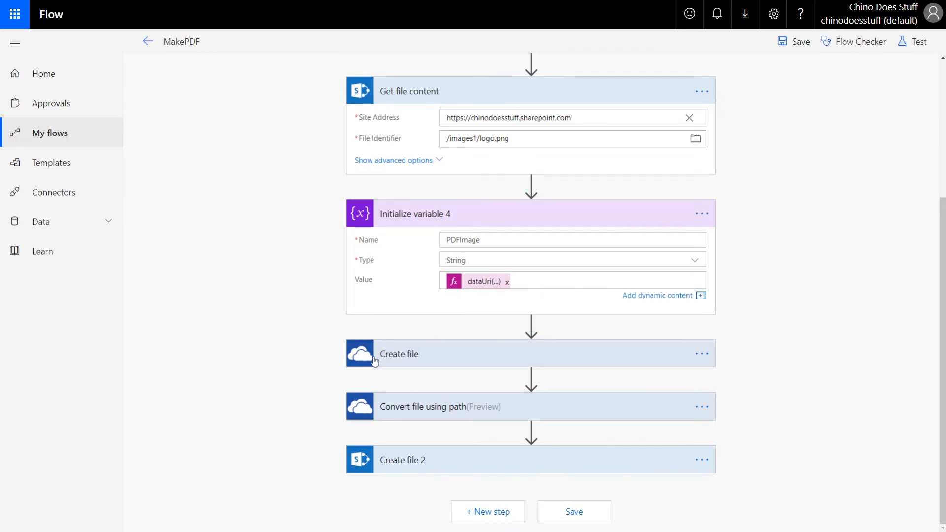
Step: Expand Create file and open its File Content concat expression in the editor
left_click(399, 354)
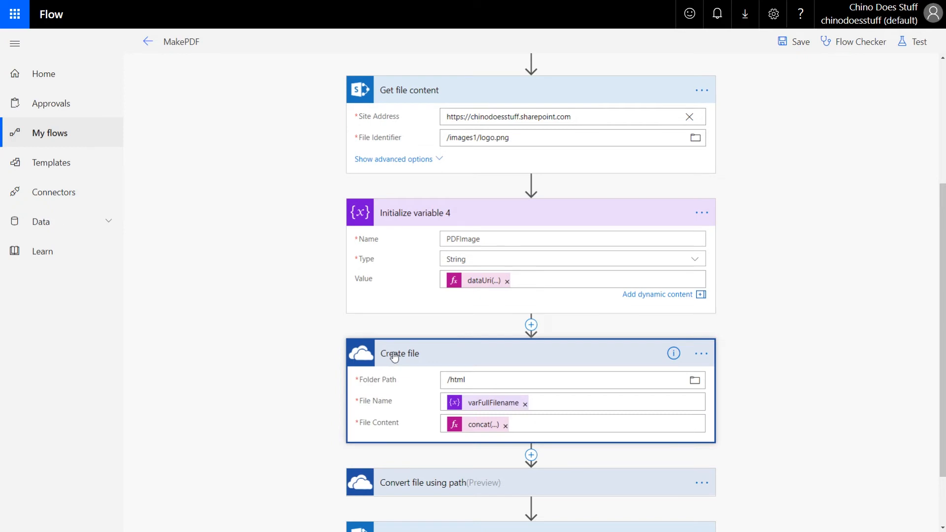
scroll("down", 3)
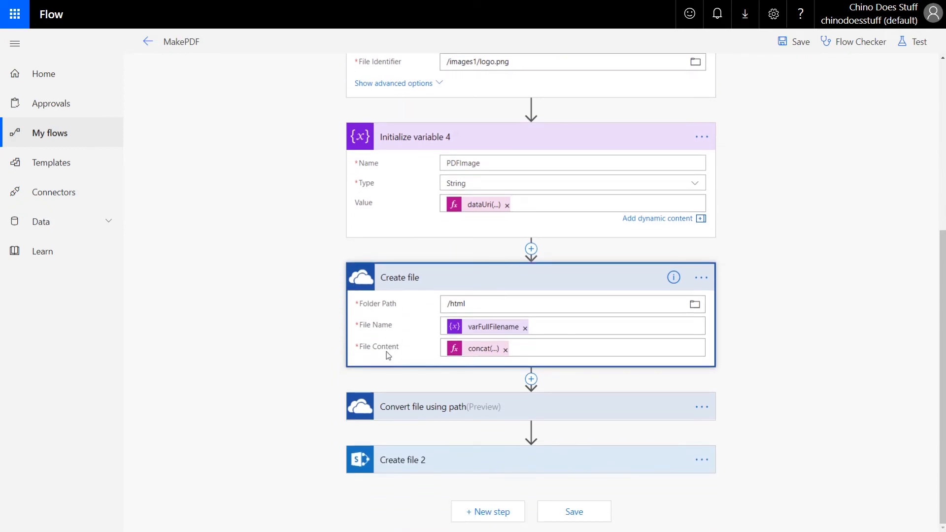
mouse_move(521, 394)
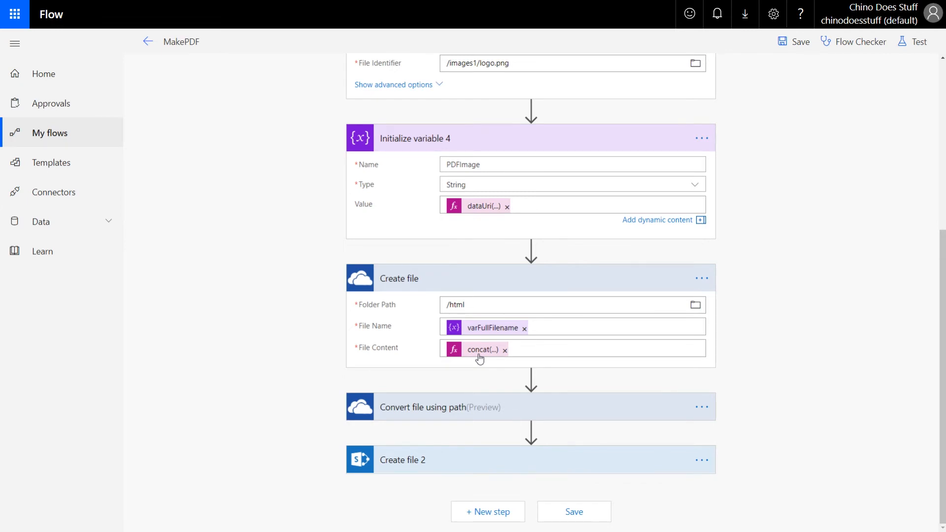
left_click(479, 349)
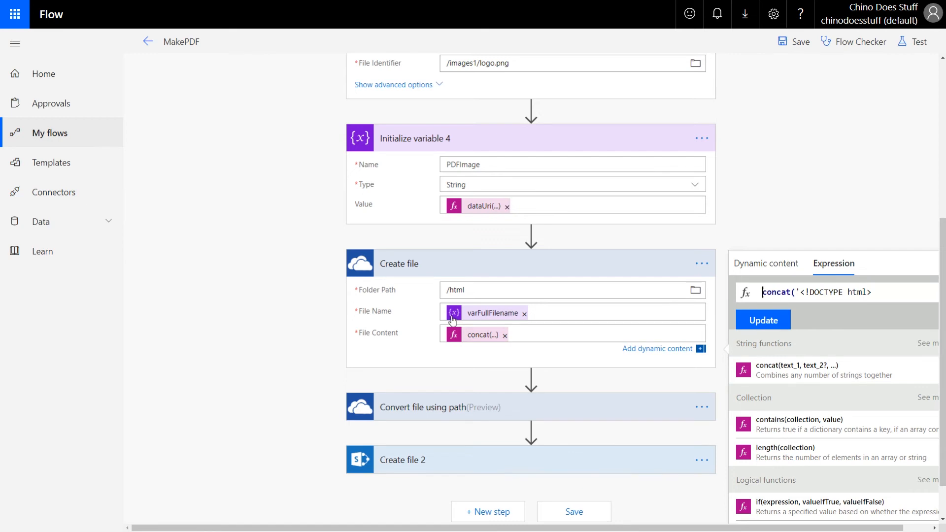
mouse_move(881, 309)
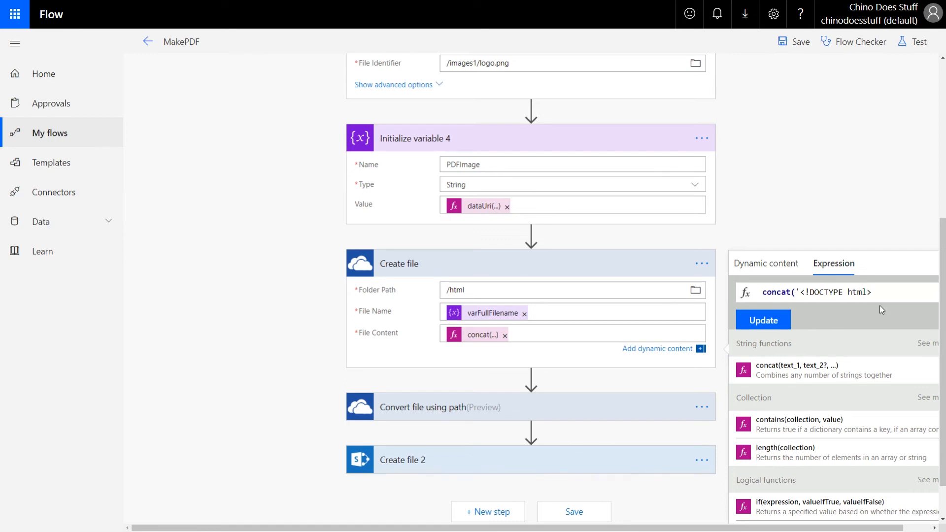
mouse_move(347, 467)
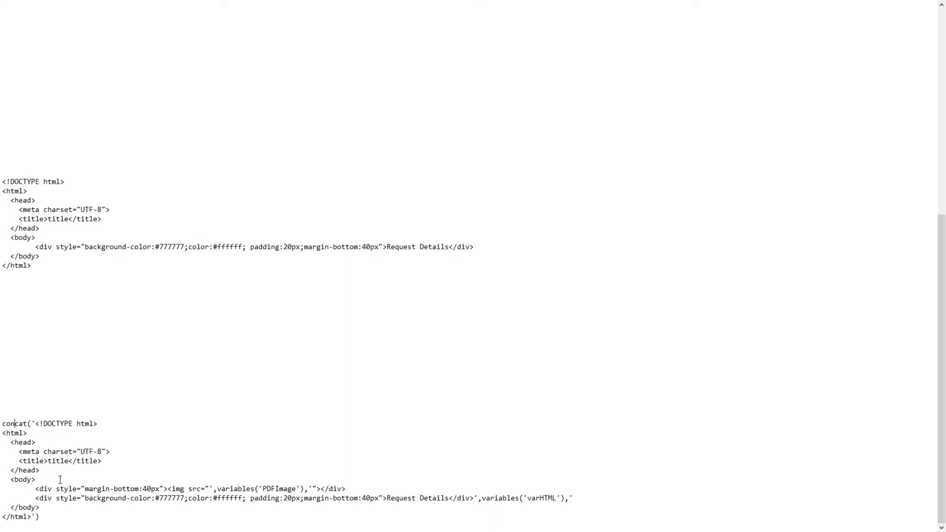
mouse_move(188, 470)
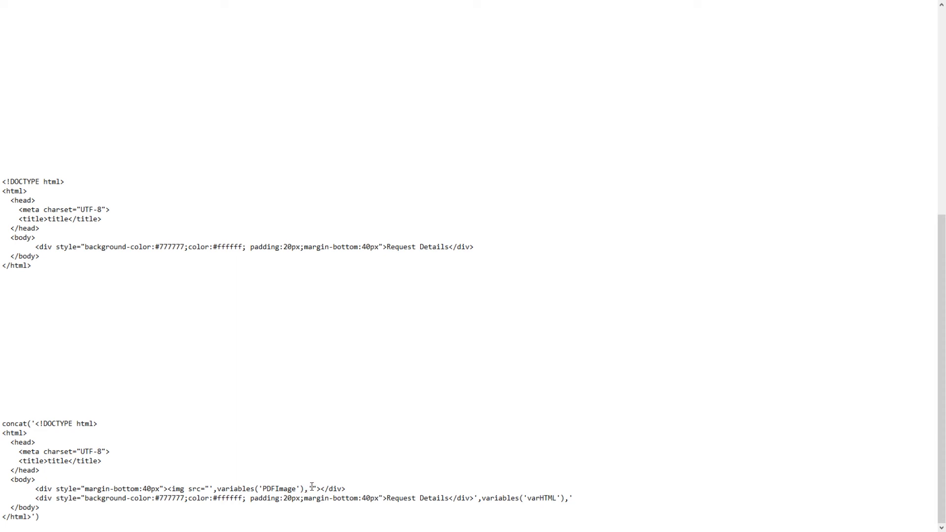
mouse_move(310, 487)
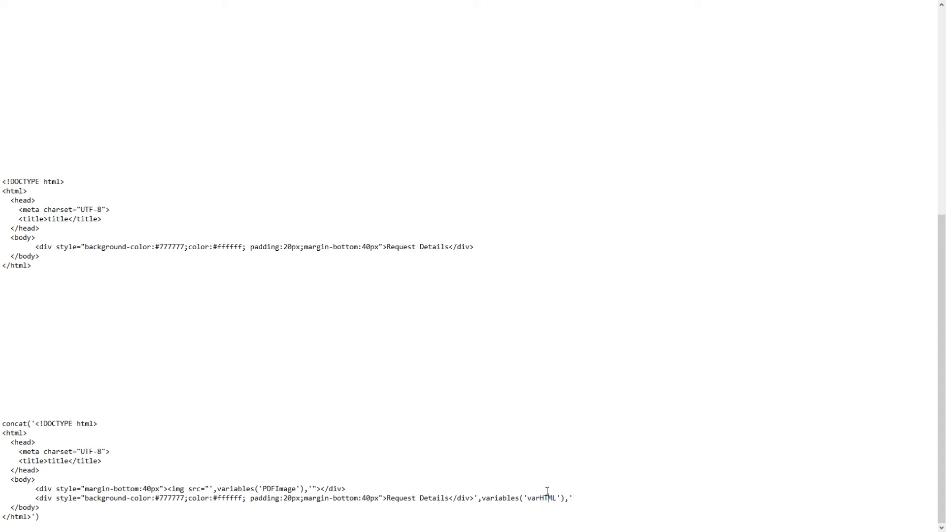
mouse_move(25, 426)
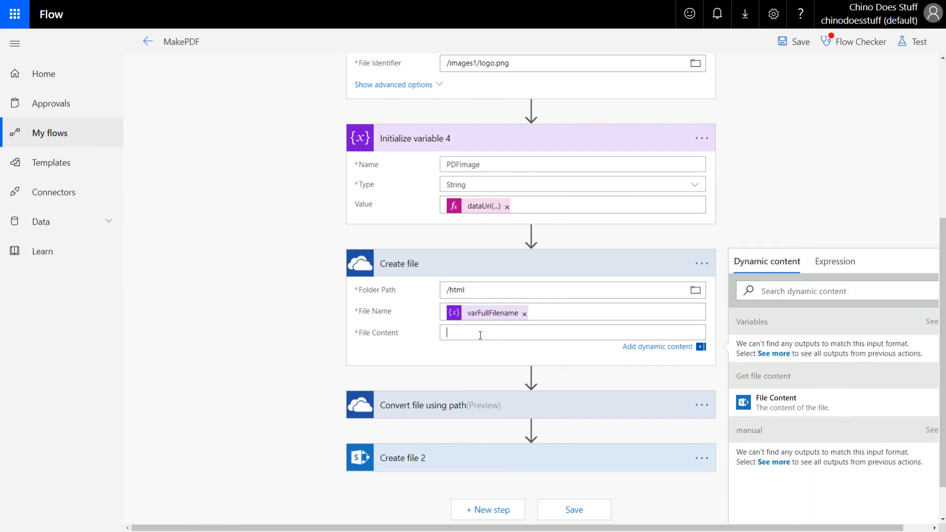
Step: Replace File Content with the new concat HTML expression ending '</html>')) and save MakePDF
left_click(833, 261)
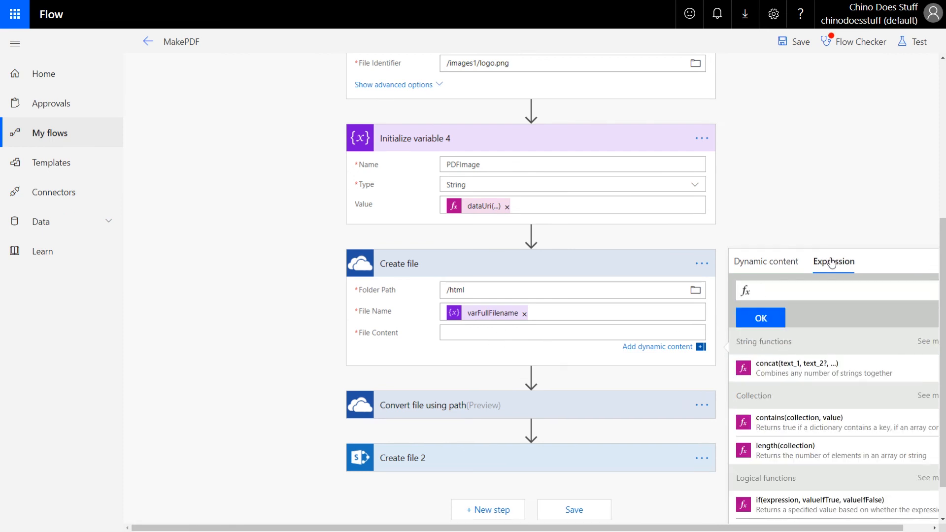
mouse_move(795, 346)
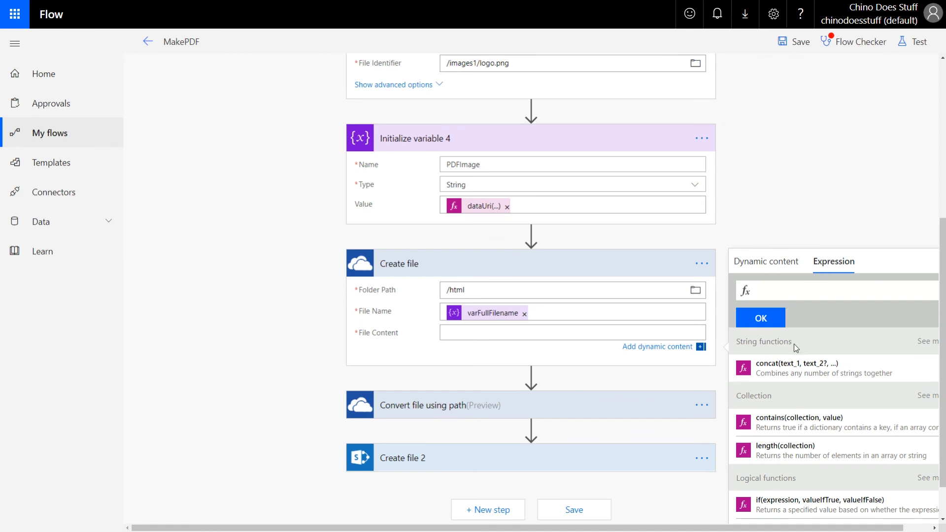
type("</html>')")
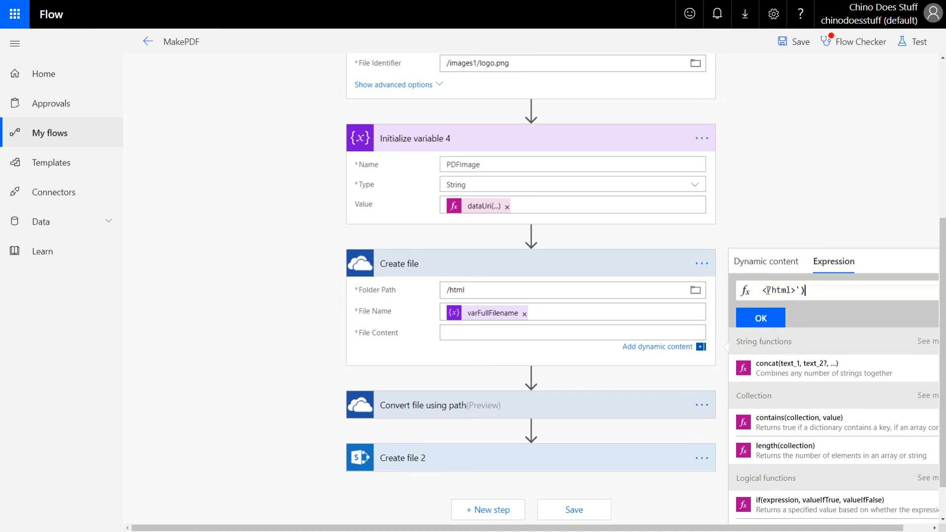
left_click(758, 317)
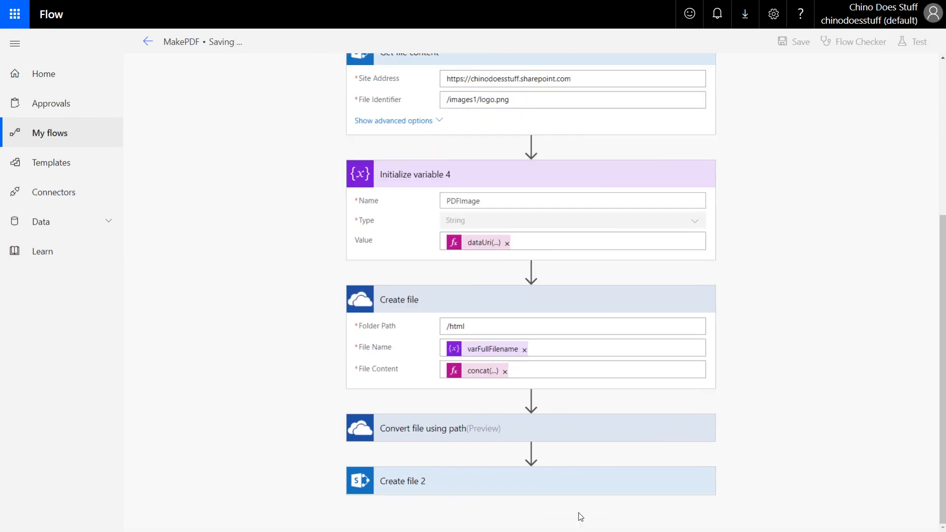
left_click(800, 41)
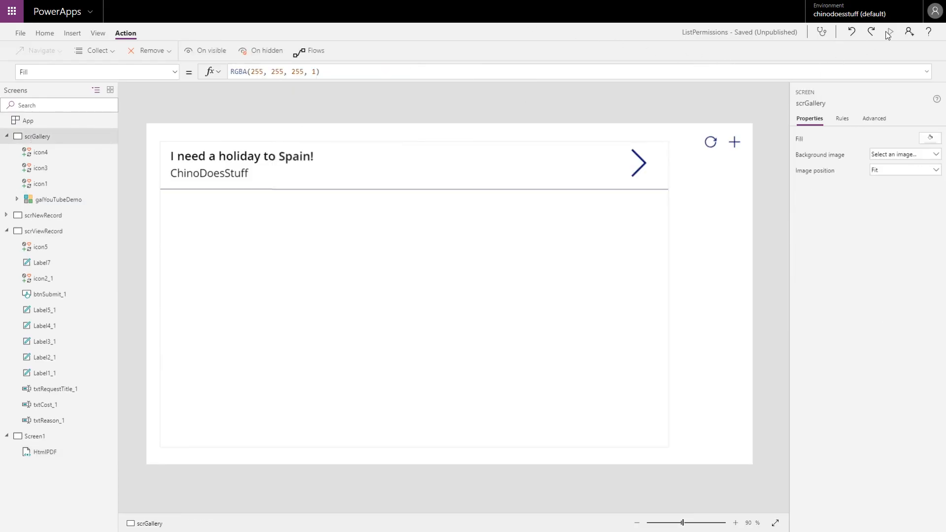
Step: Preview the app, open the Spain holiday request, and generate its PDF
left_click(775, 522)
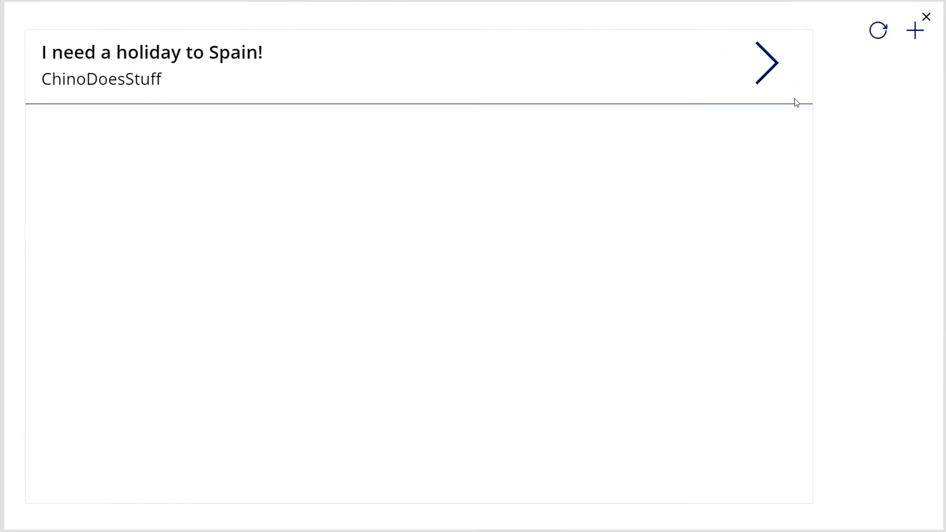
left_click(766, 62)
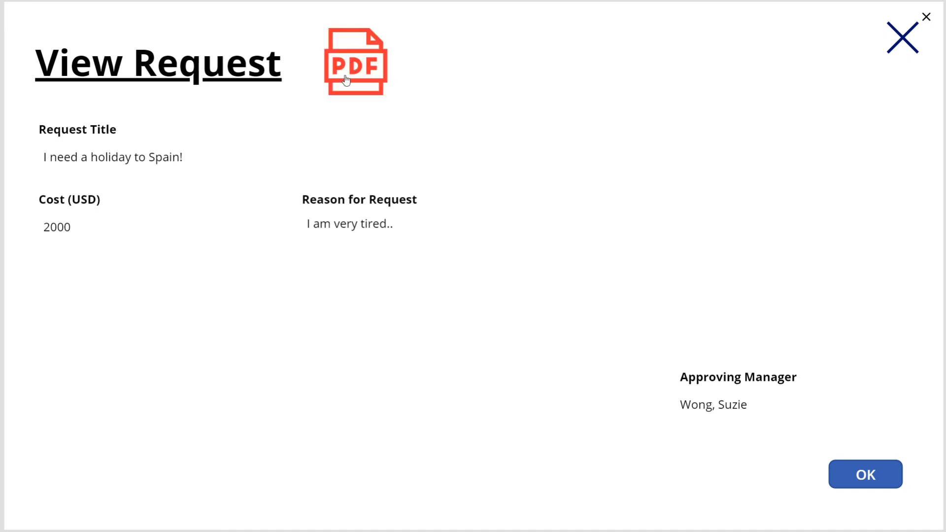
left_click(355, 62)
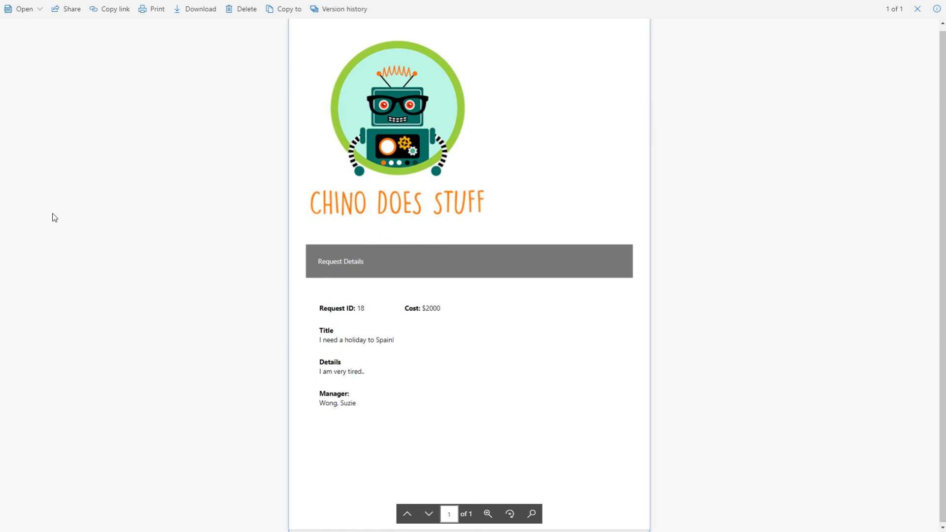
mouse_move(125, 209)
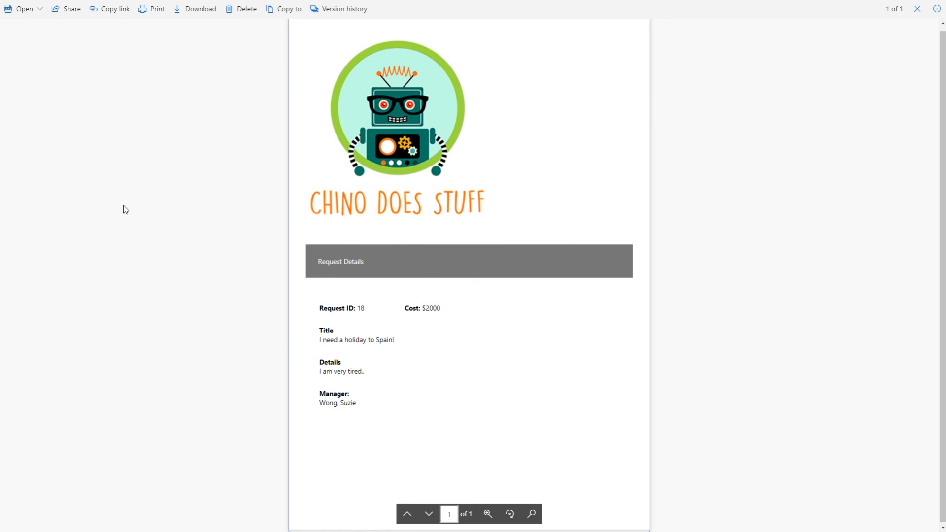
mouse_move(504, 263)
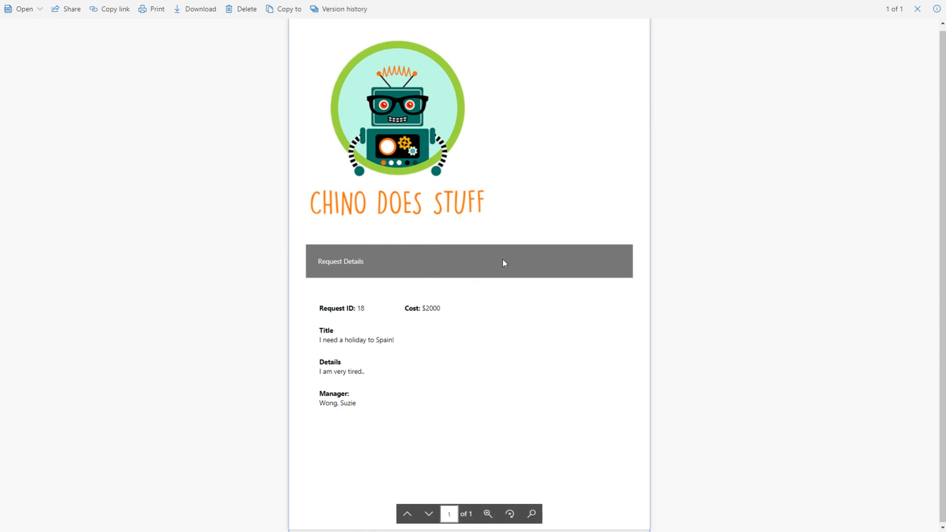